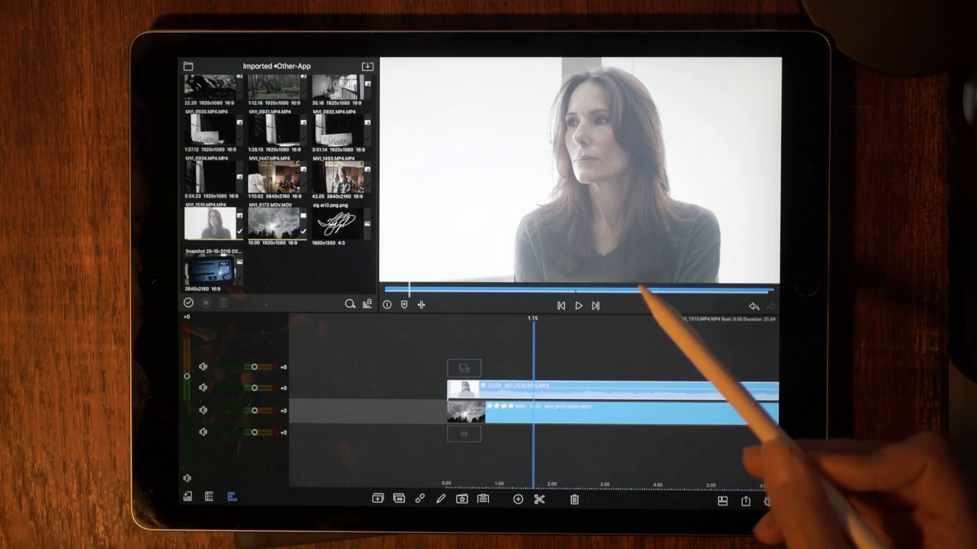
- Start the woman clip from the Original preset and raise contrast to 1.44, saturation 1.16
{"action": "left_click", "coordinate": [608, 419]}
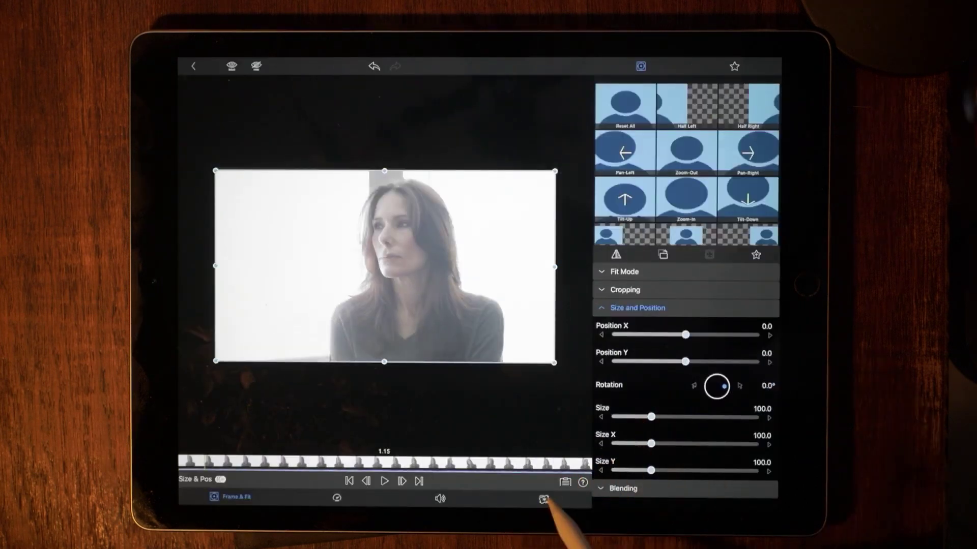
{"action": "left_click", "coordinate": [542, 498]}
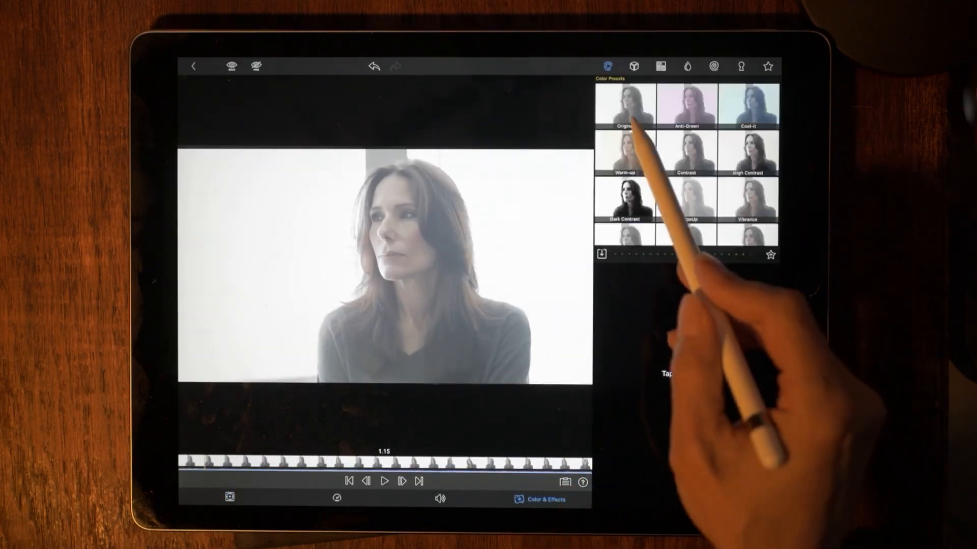
{"action": "left_click", "coordinate": [625, 103]}
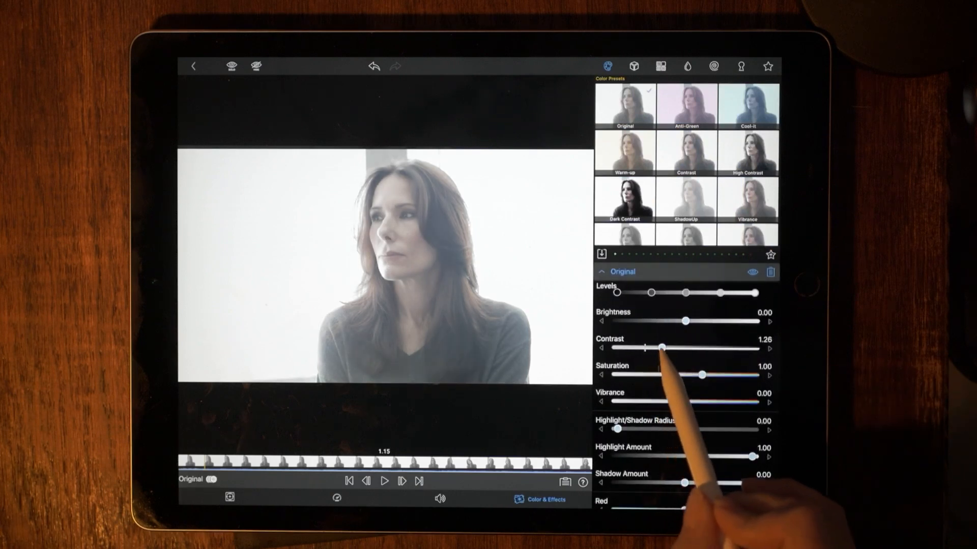
{"action": "left_click_drag", "start_coordinate": [661, 348], "coordinate": [675, 347]}
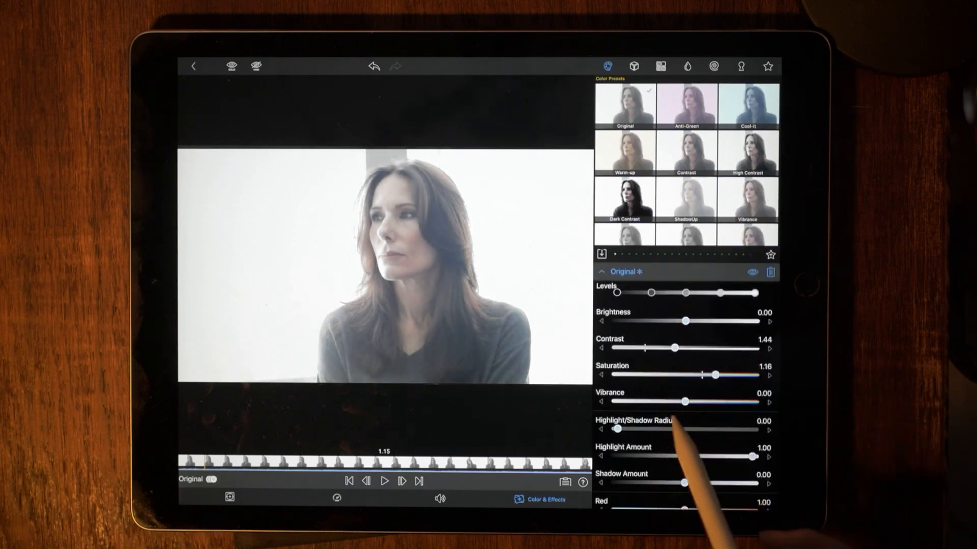
- Apply the Aqua user LUT to the clip with Blend at 0.32
{"action": "left_click", "coordinate": [633, 67]}
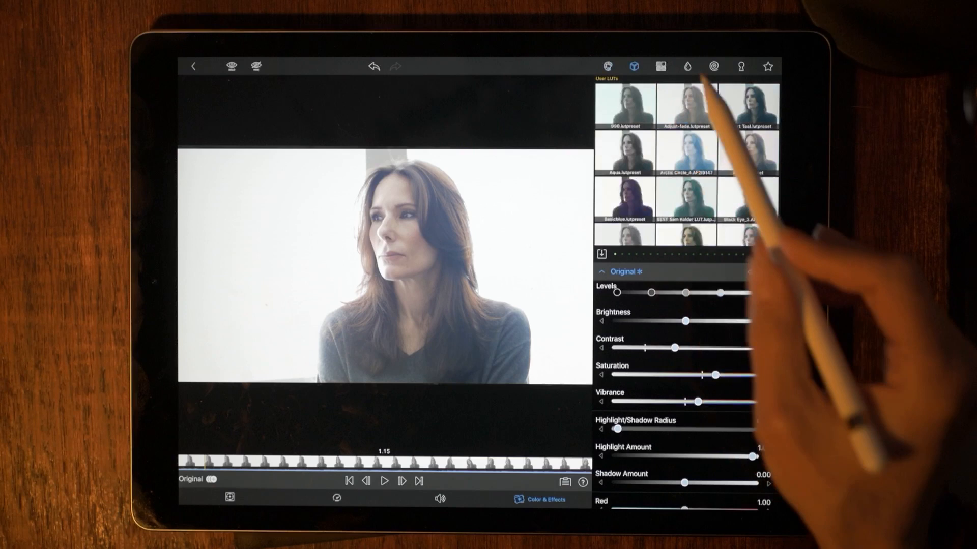
{"action": "left_click", "coordinate": [627, 154]}
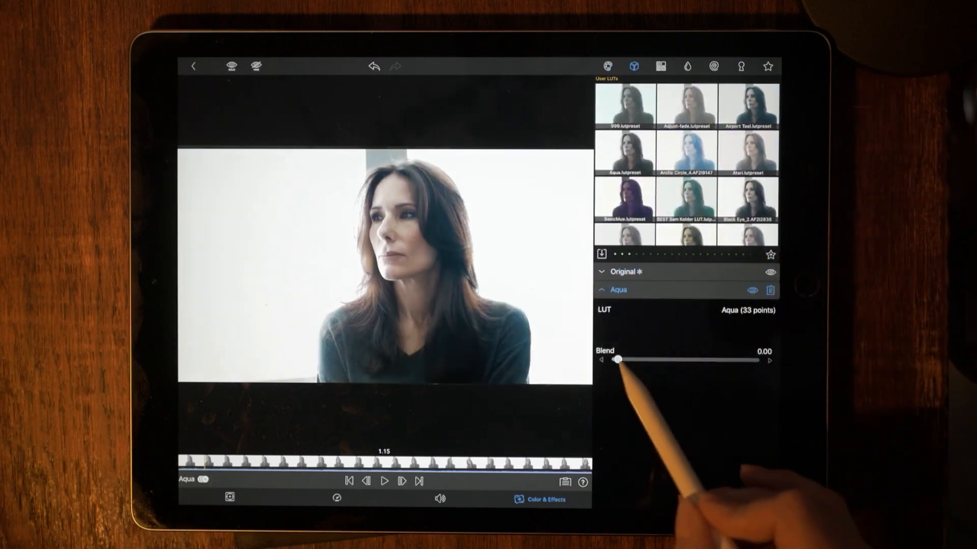
{"action": "left_click_drag", "start_coordinate": [619, 360], "coordinate": [661, 360]}
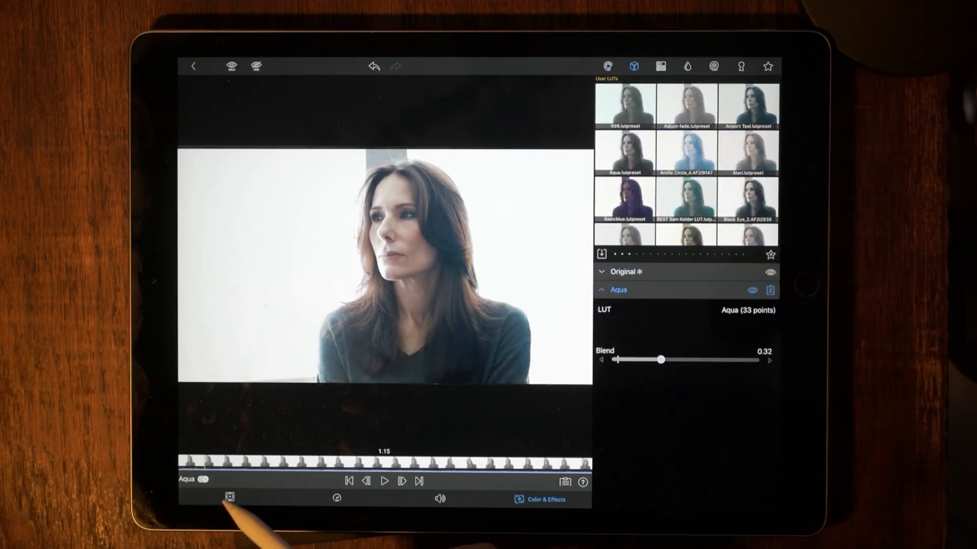
- Set the woman clip's Frame & Fit Blend Mode to Screen and return to the timeline
{"action": "left_click", "coordinate": [225, 508]}
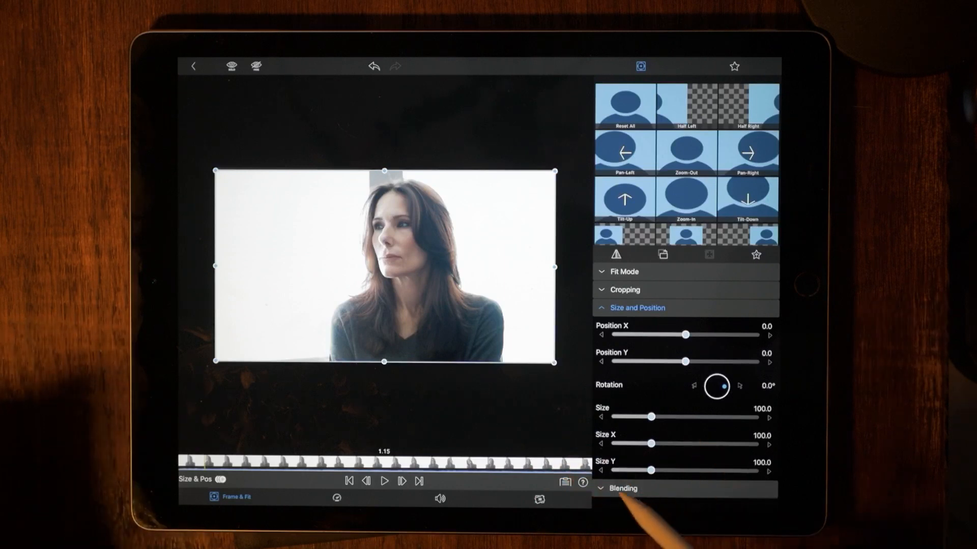
{"action": "left_click", "coordinate": [623, 489]}
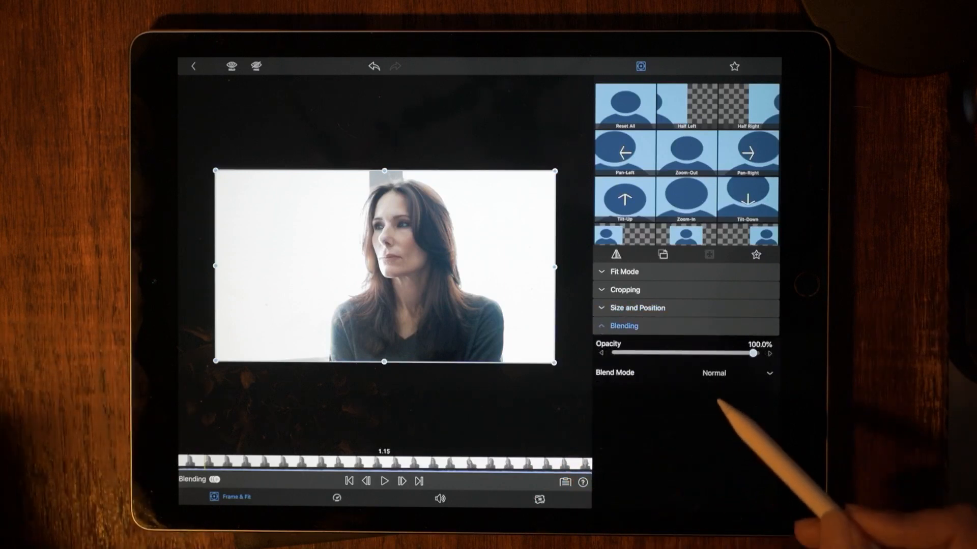
{"action": "left_click", "coordinate": [730, 374]}
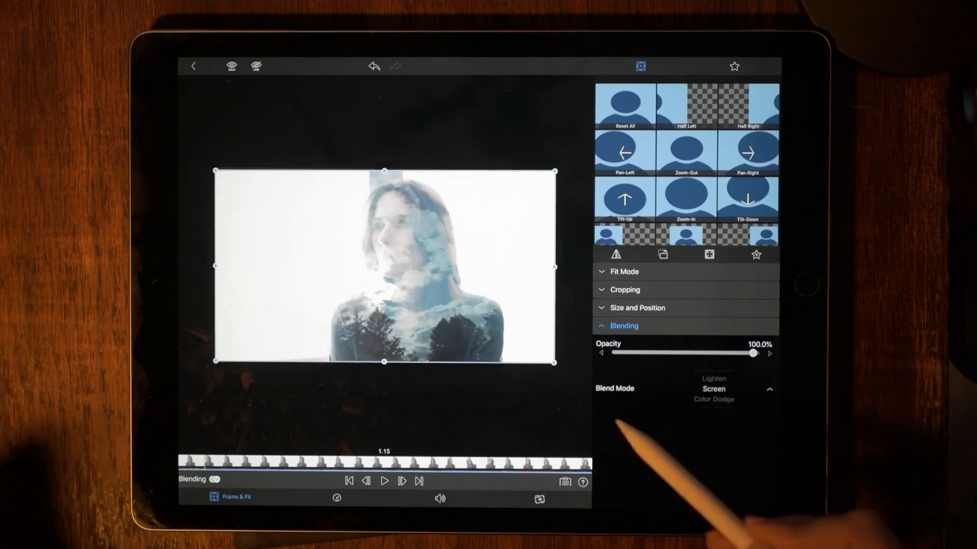
{"action": "left_click", "coordinate": [383, 483]}
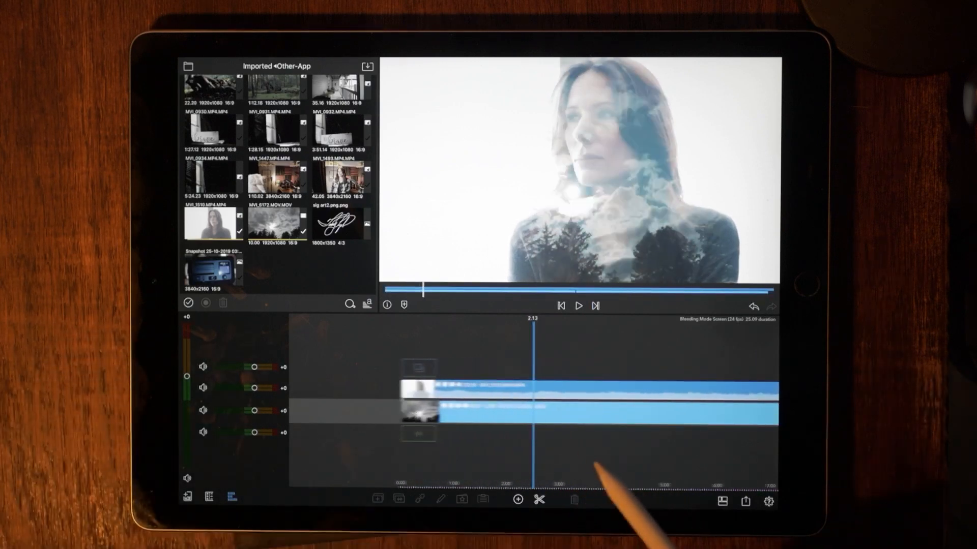
{"action": "left_click", "coordinate": [577, 319]}
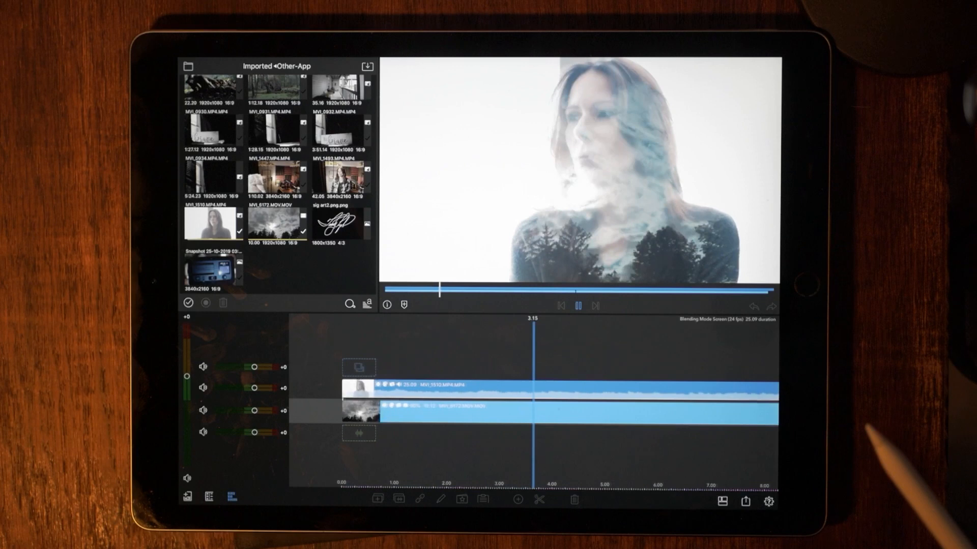
{"action": "left_click", "coordinate": [577, 306]}
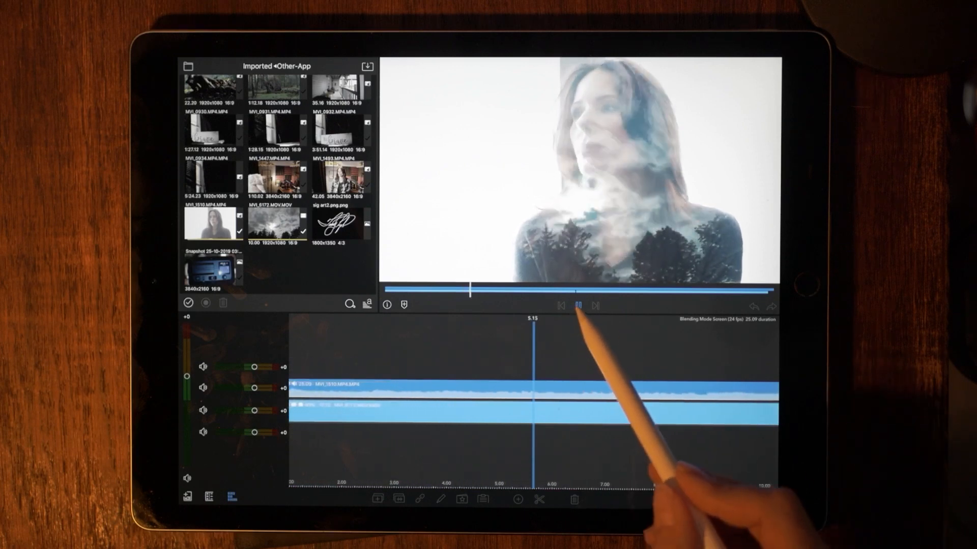
{"action": "left_click", "coordinate": [578, 304]}
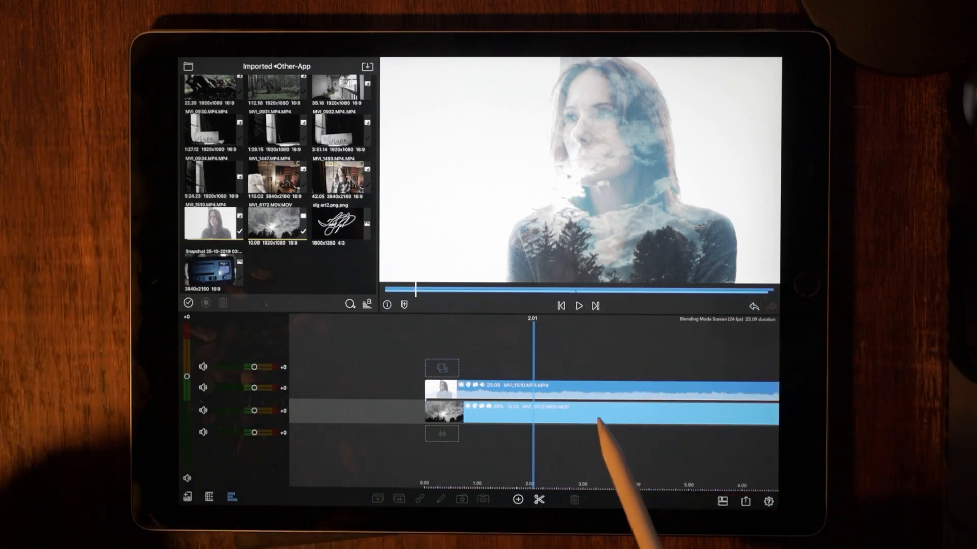
- Check Size and Position in the clip editor, then delete the woman clip from the timeline
{"action": "left_click", "coordinate": [602, 414]}
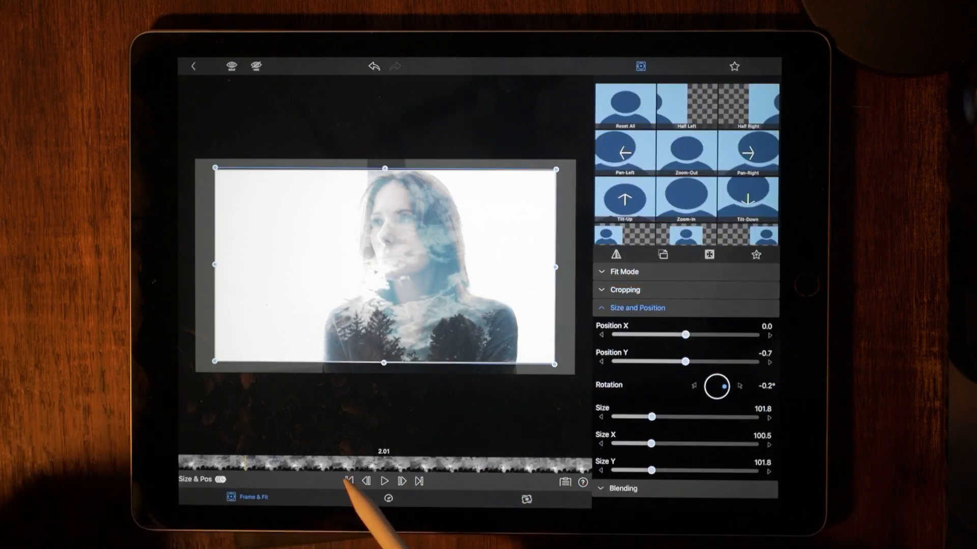
{"action": "left_click", "coordinate": [349, 481]}
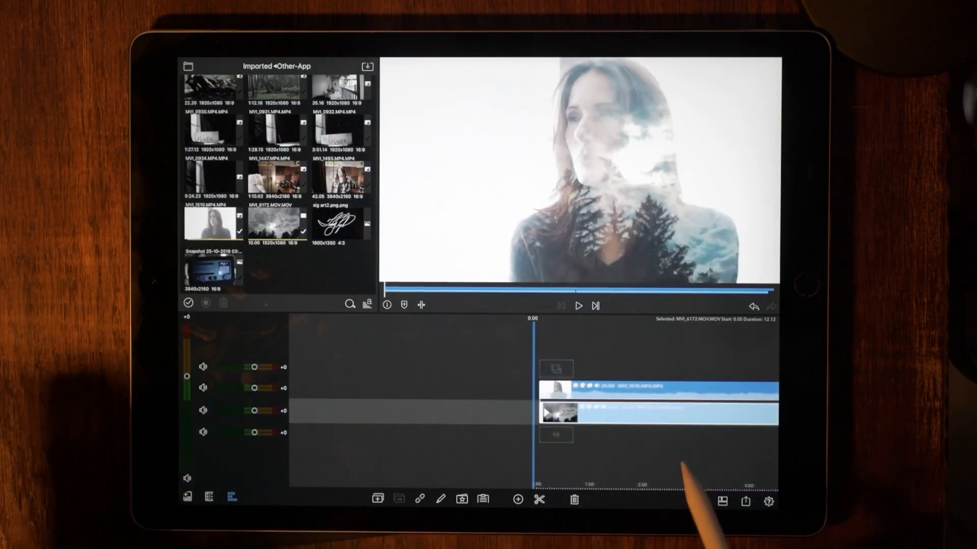
{"action": "left_click", "coordinate": [578, 305]}
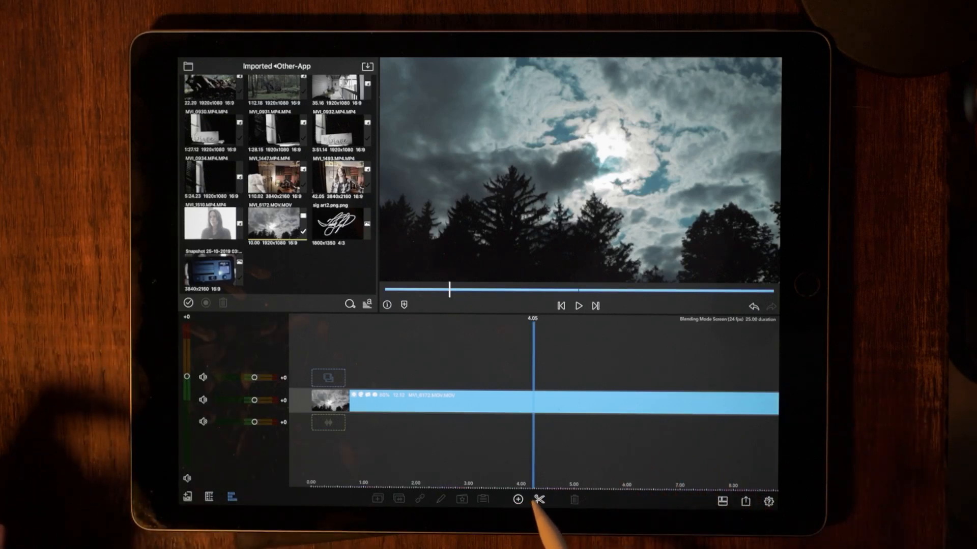
- Add a title reading 'TEXT' in Avenir Next Heavy Italic, enlarged to size about 229
{"action": "left_click", "coordinate": [516, 504]}
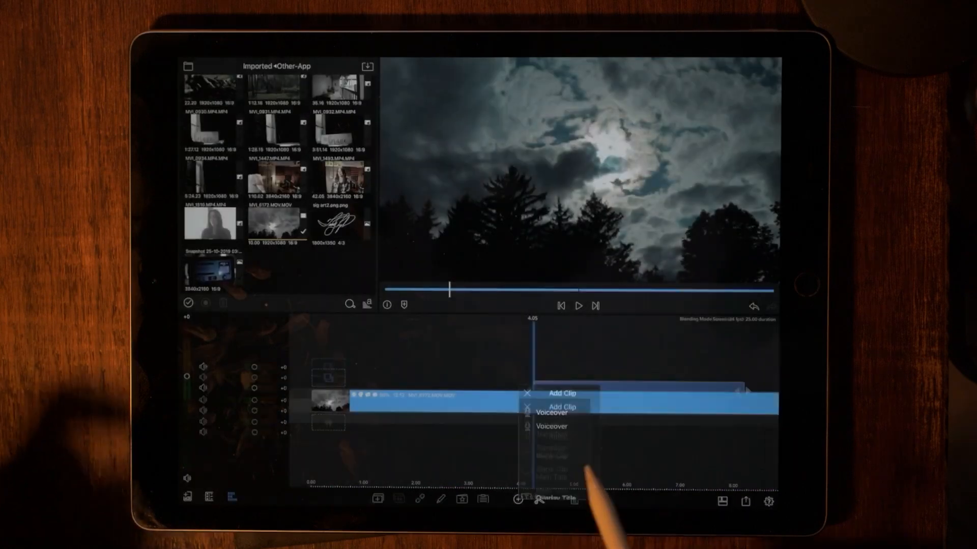
{"action": "left_click", "coordinate": [559, 499]}
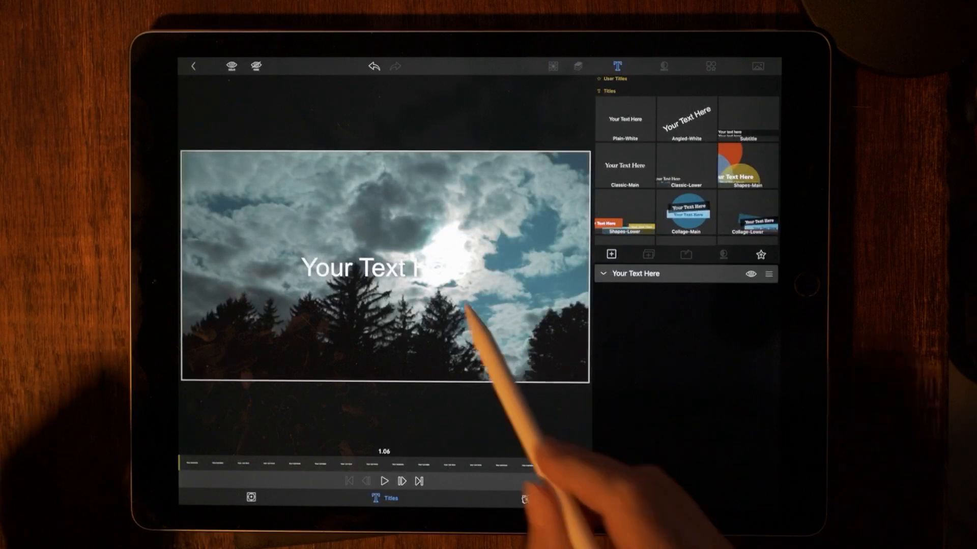
{"action": "double_click", "coordinate": [380, 270]}
{"action": "type", "text": "TEXT"}
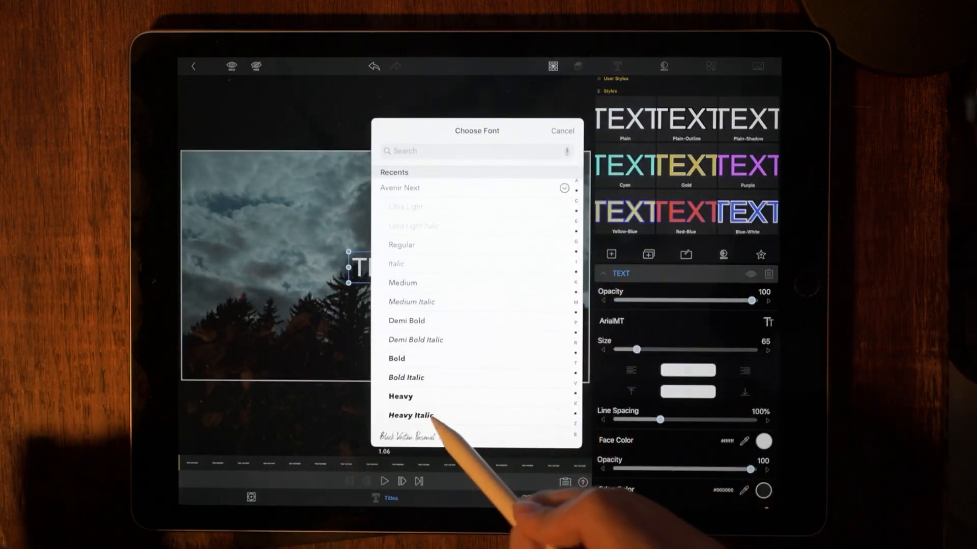
{"action": "left_click", "coordinate": [409, 415]}
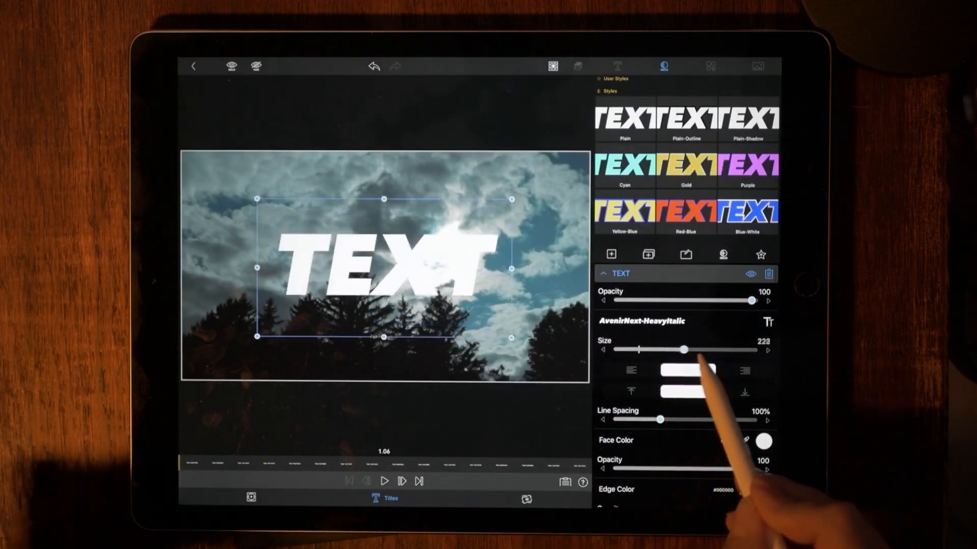
{"action": "left_click_drag", "start_coordinate": [685, 350], "coordinate": [741, 350]}
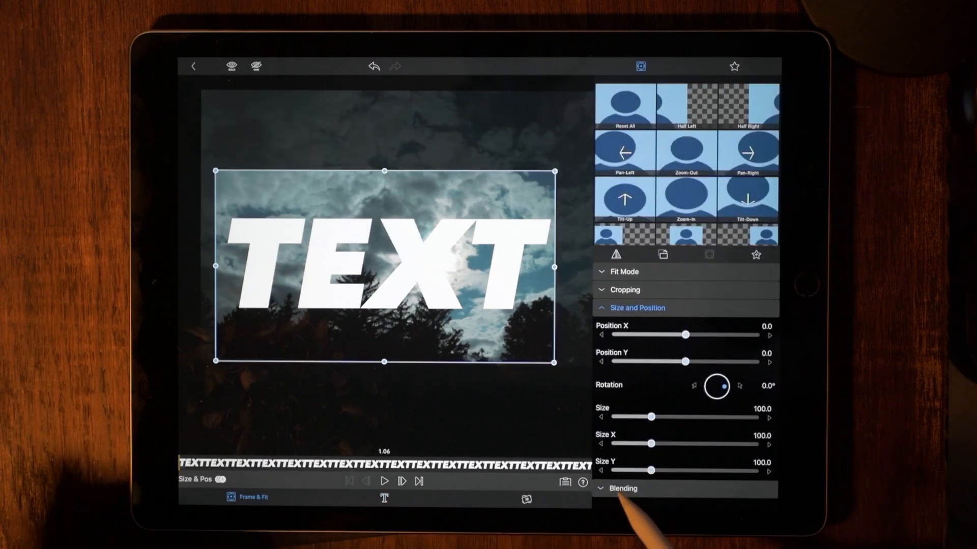
- Set the TEXT title's Blend Mode to Stencil Alpha and play back the result
{"action": "left_click", "coordinate": [623, 489]}
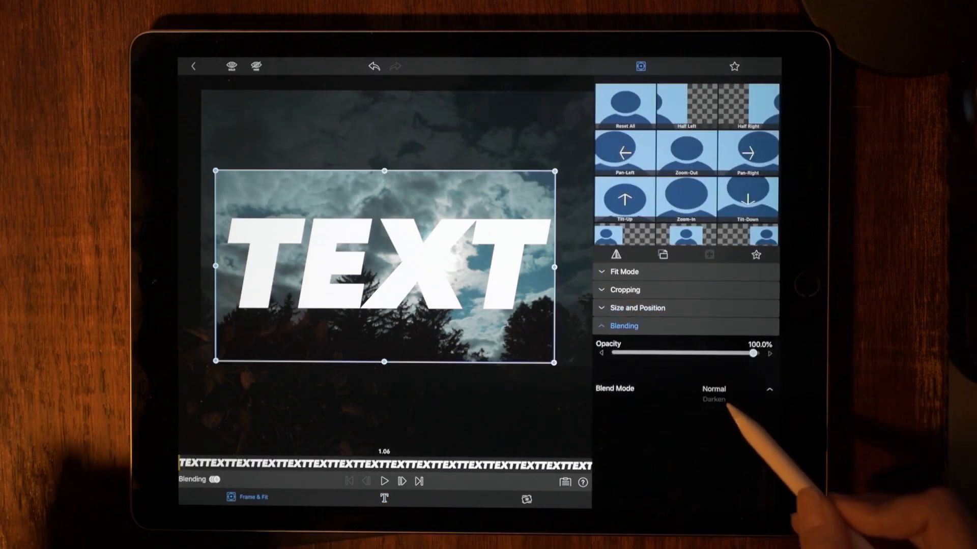
{"action": "left_click", "coordinate": [712, 389]}
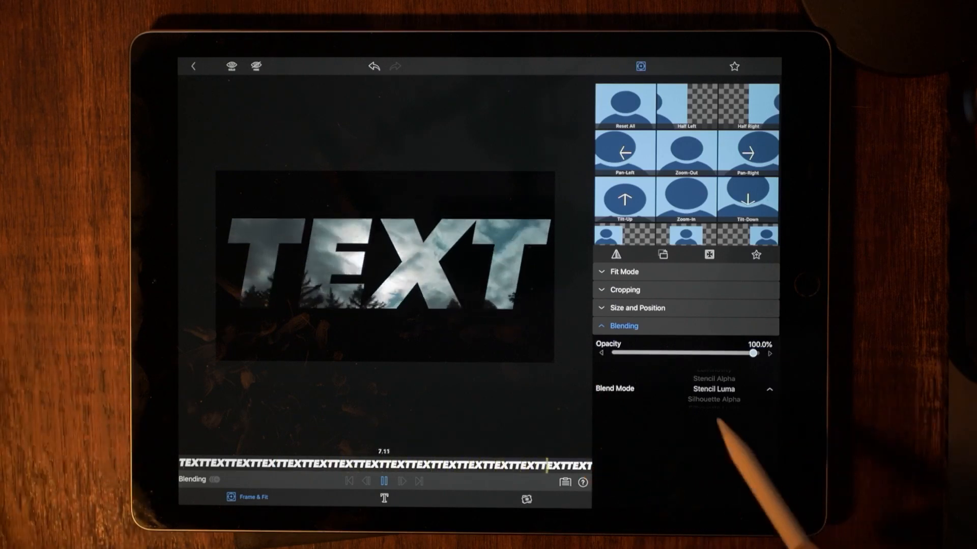
{"action": "left_click", "coordinate": [713, 379]}
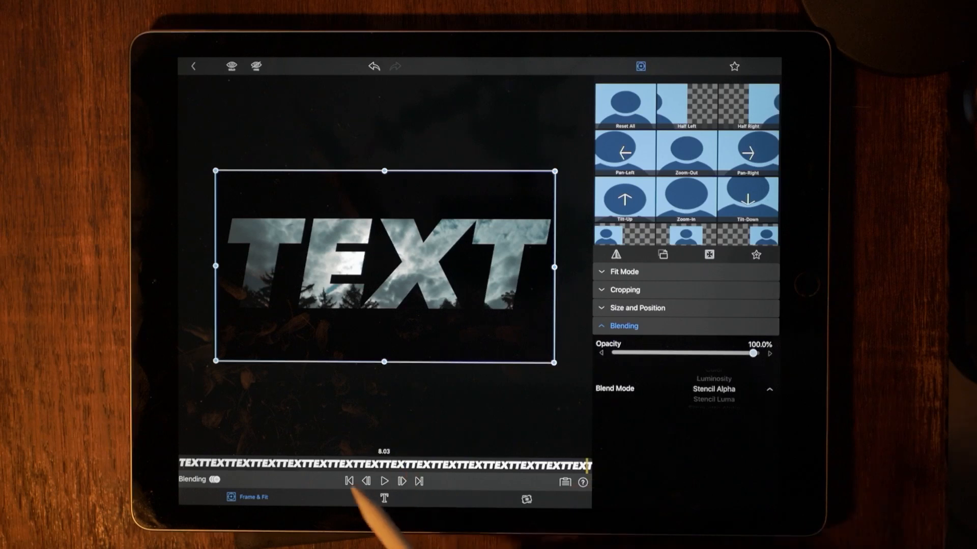
{"action": "left_click", "coordinate": [384, 482]}
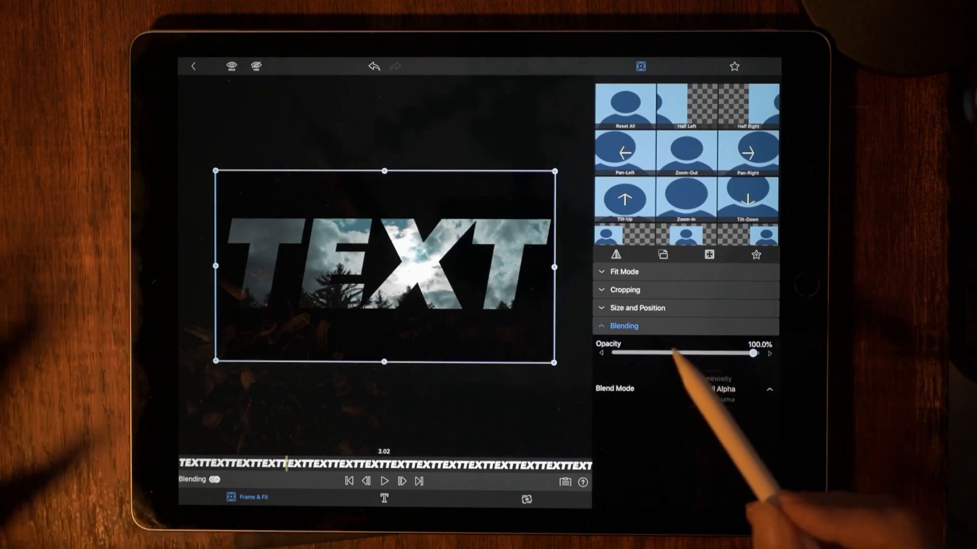
- Change the title's Blend Mode to Difference and preview the playback
{"action": "left_click", "coordinate": [713, 390]}
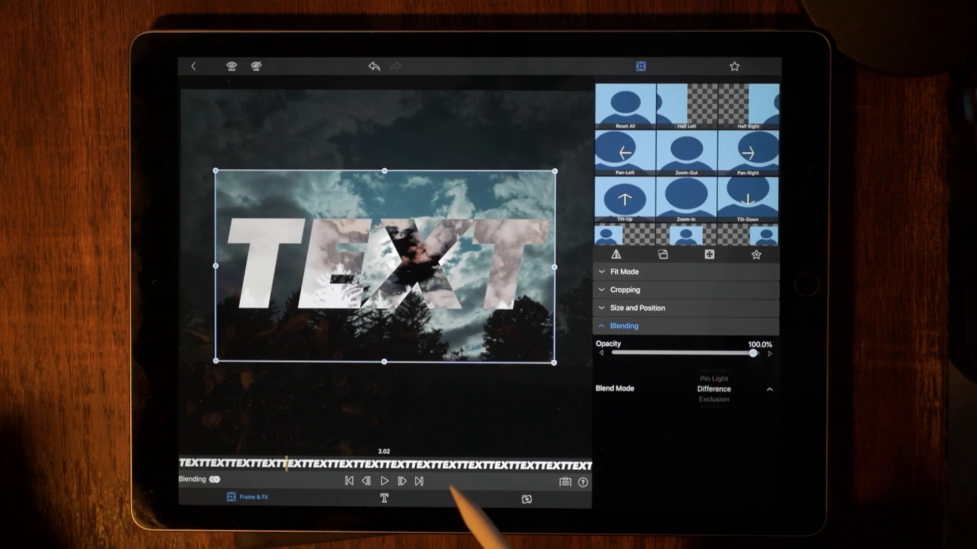
{"action": "left_click", "coordinate": [384, 480]}
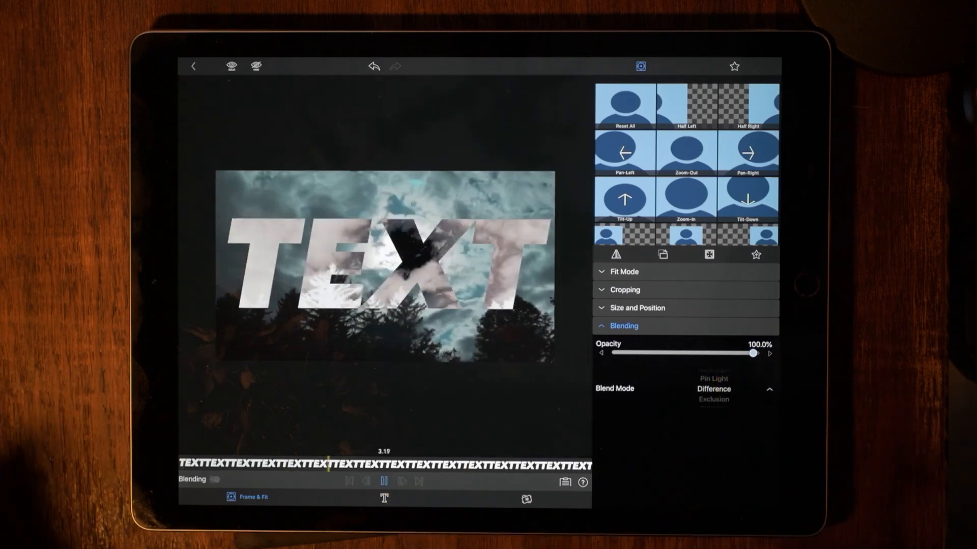